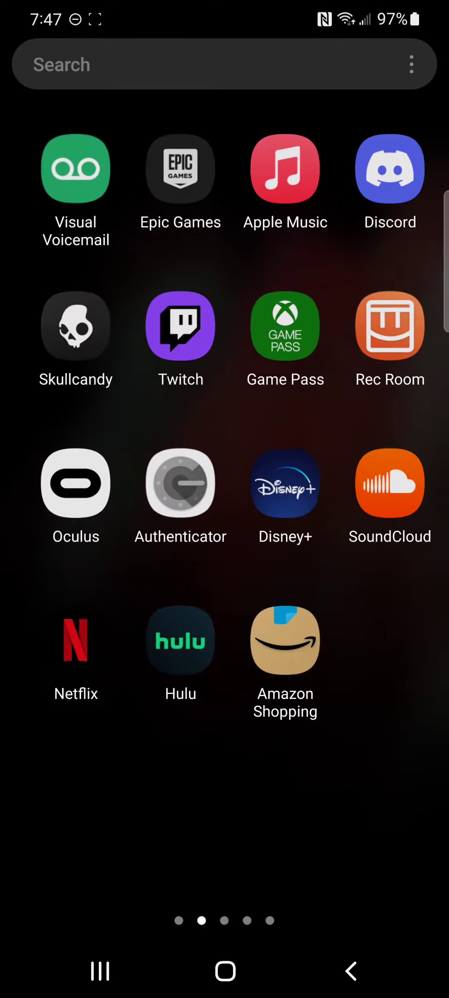
- Launch Oculus, dismiss the Bluetooth request, and show the account menu from the profile avatar
left_click(75, 483)
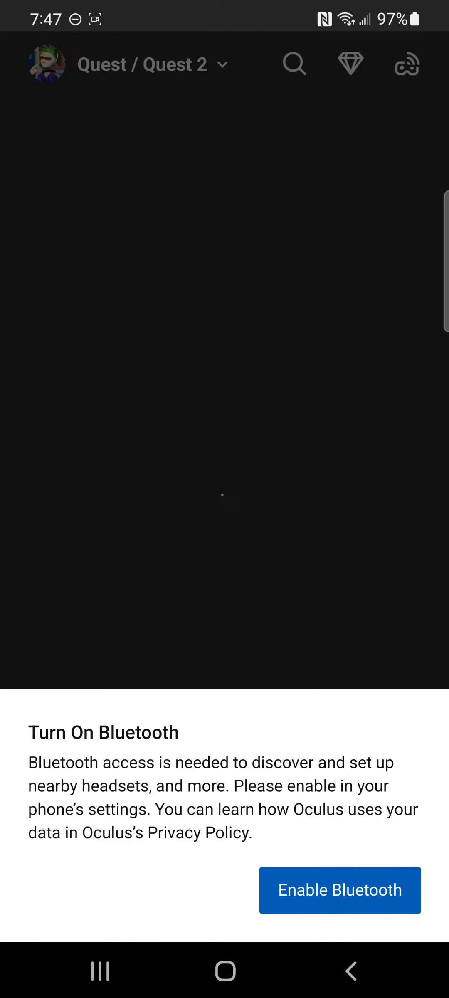
left_click(339, 889)
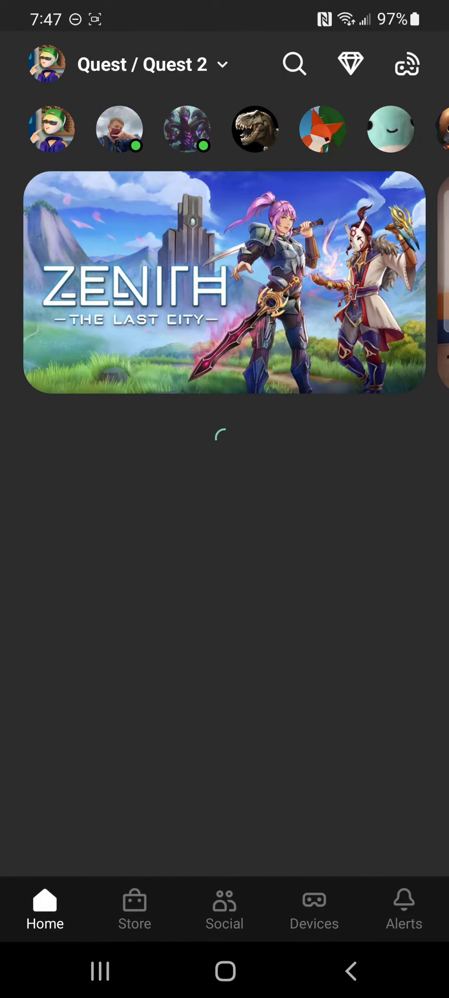
left_click(46, 64)
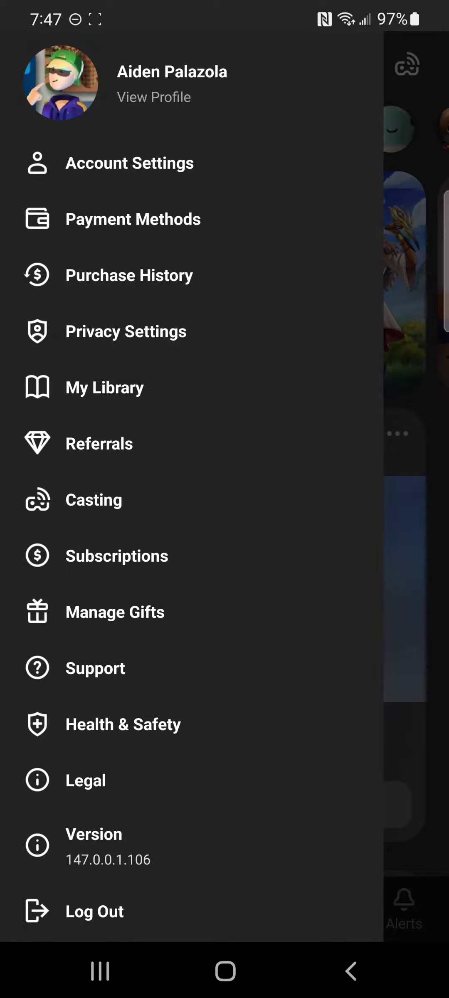
- Go to My Library to list the games owned for the Quest headset
left_click(104, 386)
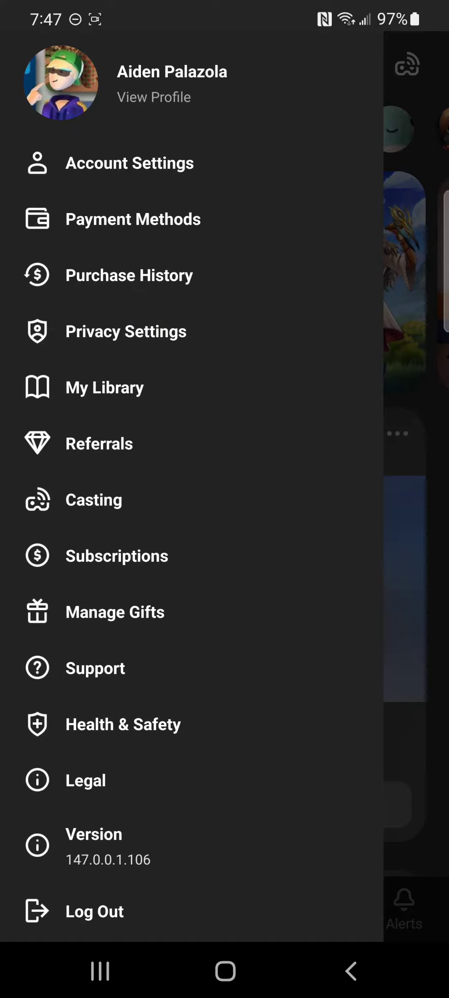
left_click(105, 387)
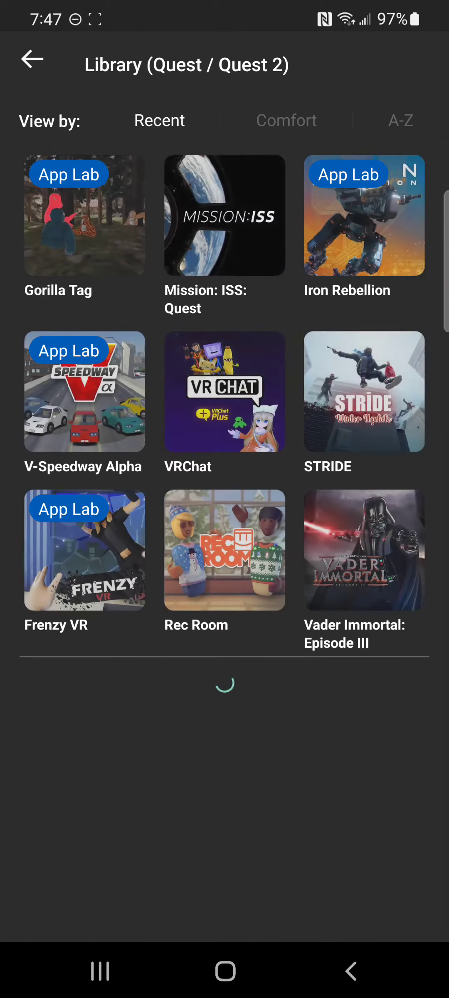
- Enter Gorilla Tag's store page, accept the App Lab warning, and reach its Version Notes via the ⋮ menu
left_click(84, 215)
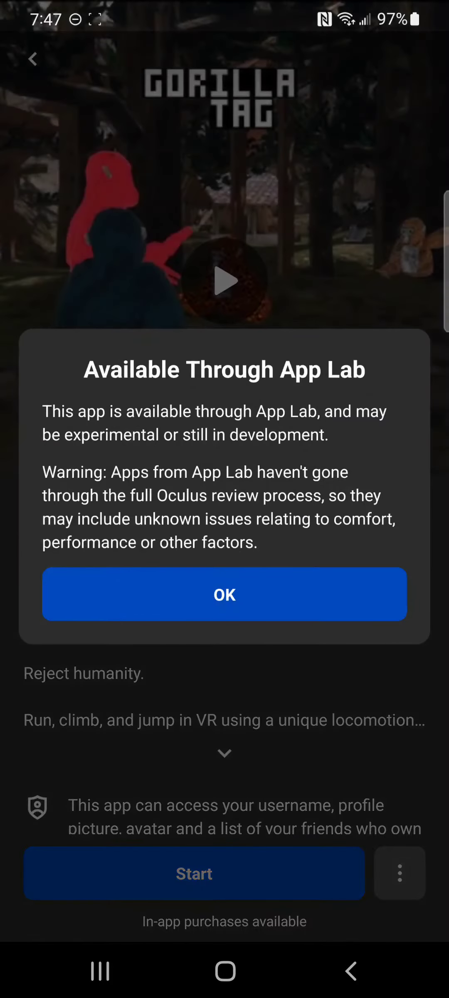
left_click(224, 594)
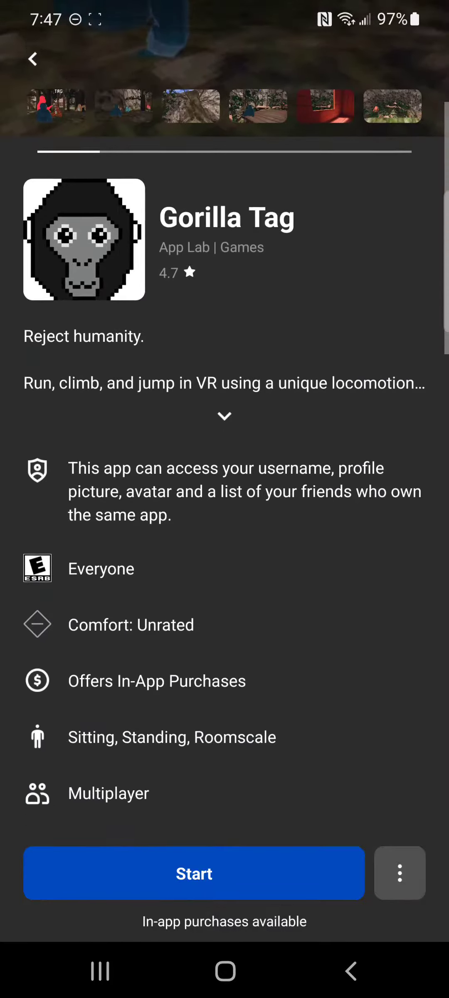
scroll("down", 3)
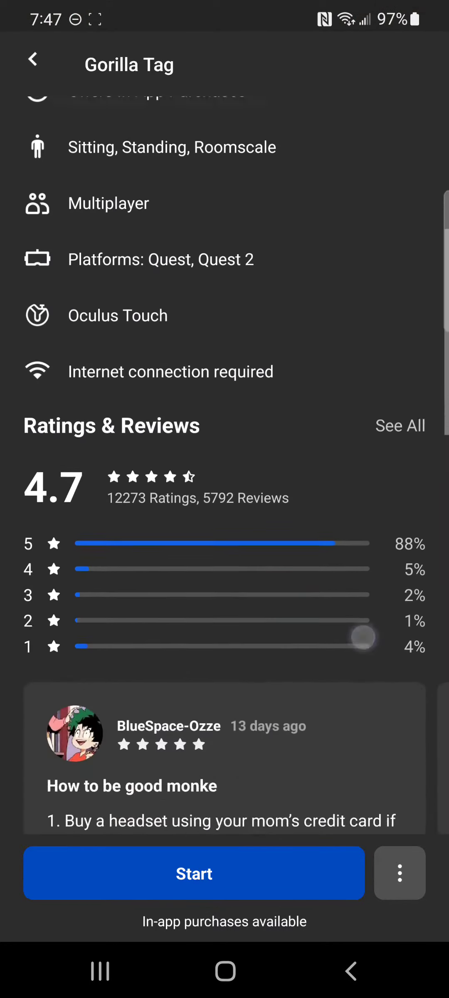
scroll("down", 3)
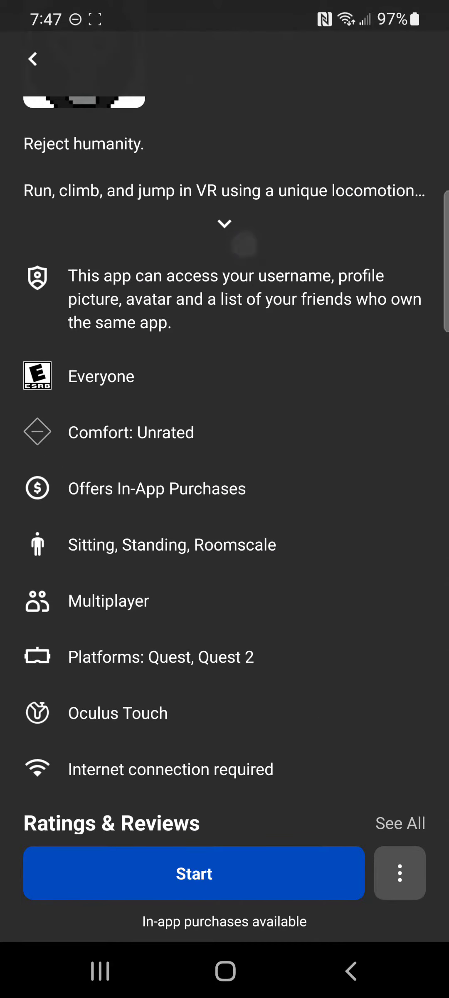
left_click(224, 223)
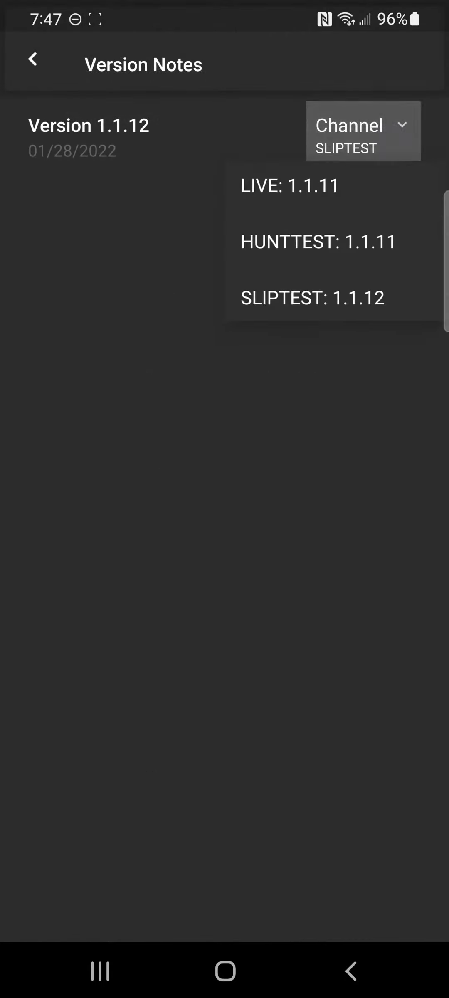
- Select the SLIPTEST: 1.1.12 channel and go back to the Gorilla Tag store page
left_click(312, 297)
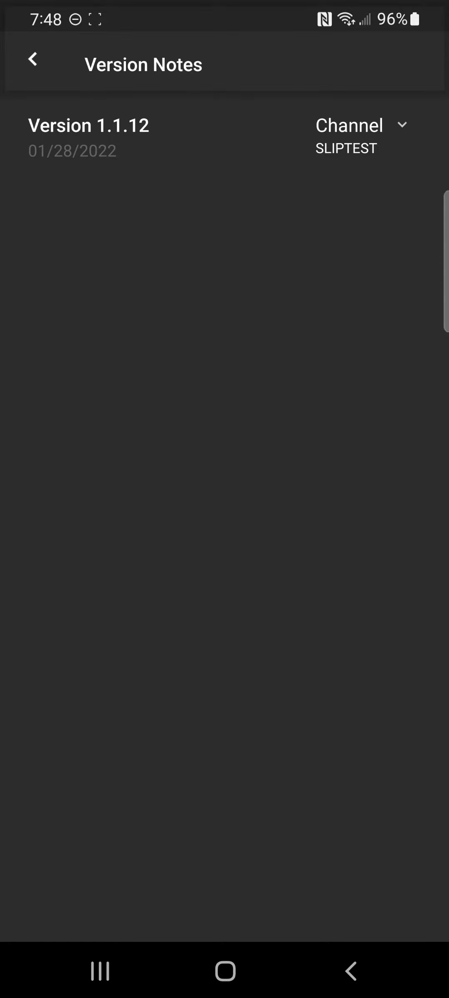
left_click(33, 61)
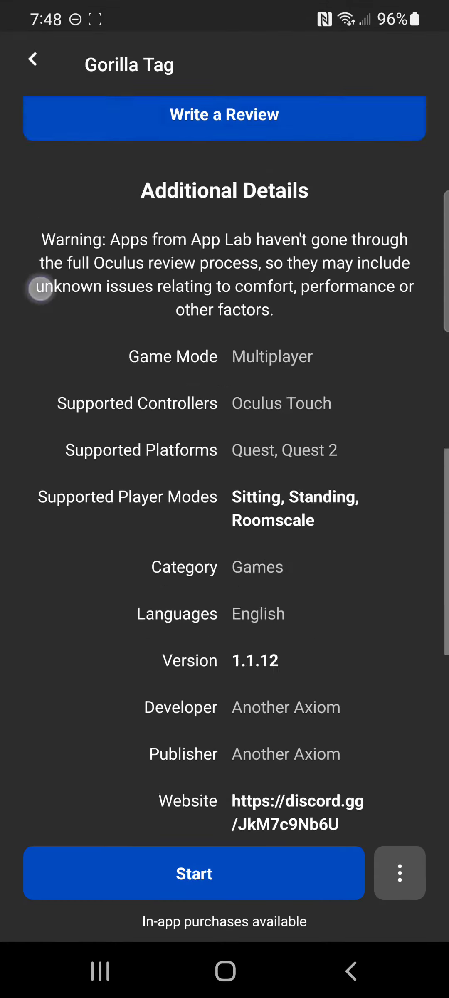
scroll("down", 3)
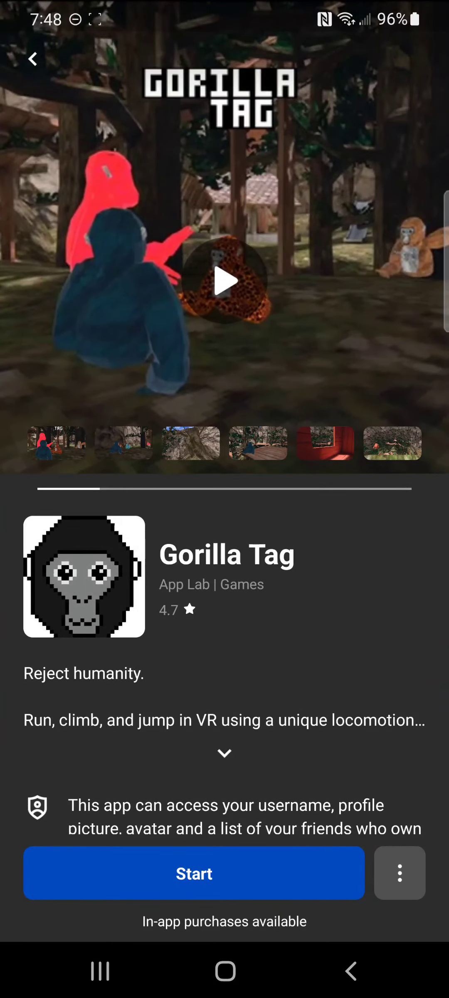